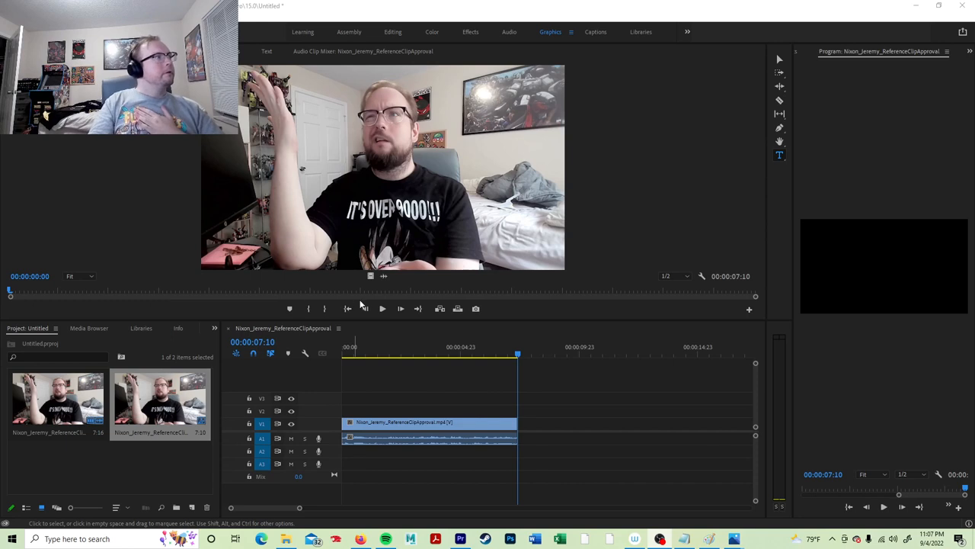
# Play the reference clip in the Source Monitor and stop it about two seconds in
pyautogui.click(382, 309)
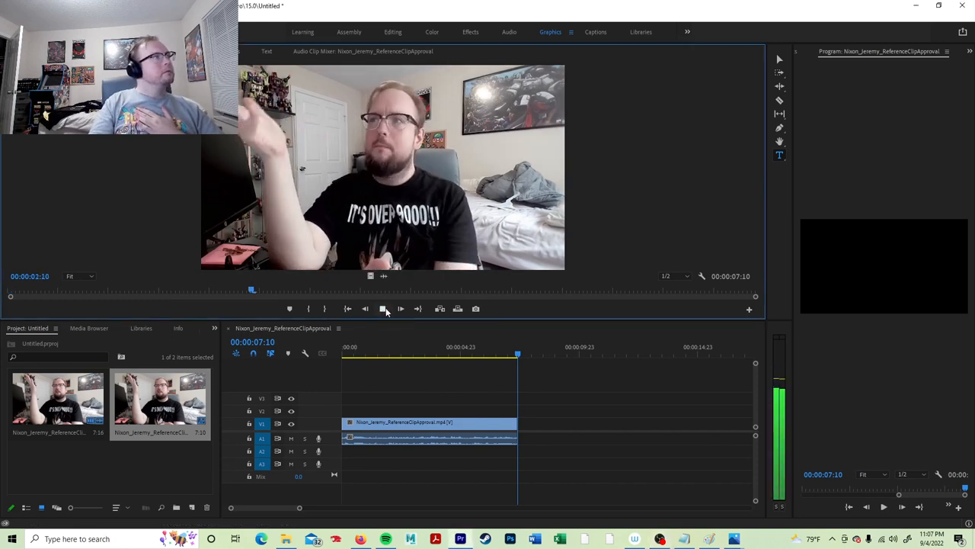
pyautogui.click(366, 309)
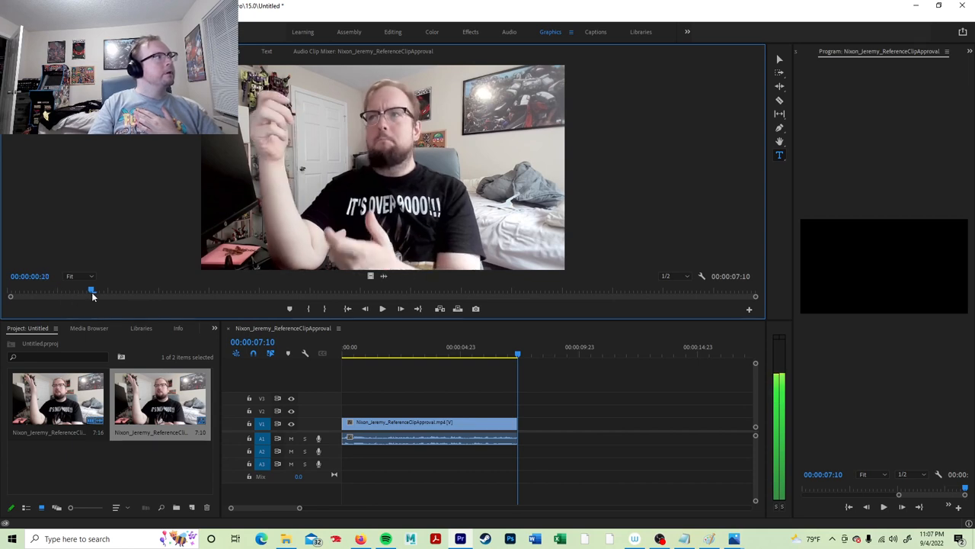
# Scrub the Source Monitor playhead to 00:00:00:20, then 00:00:01:01 and 00:00:01:04
pyautogui.moveTo(92, 291); pyautogui.dragTo(113, 291)
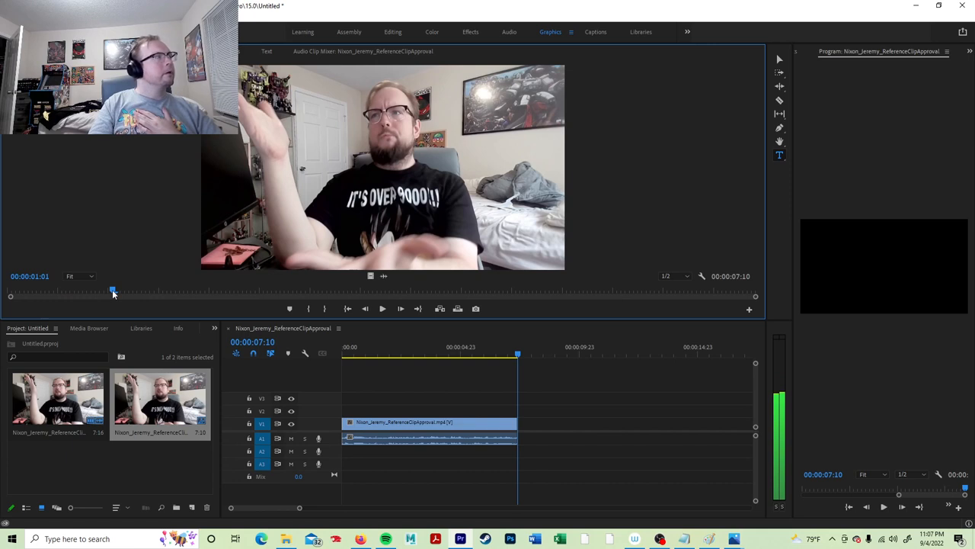
pyautogui.moveTo(112, 291); pyautogui.dragTo(126, 291)
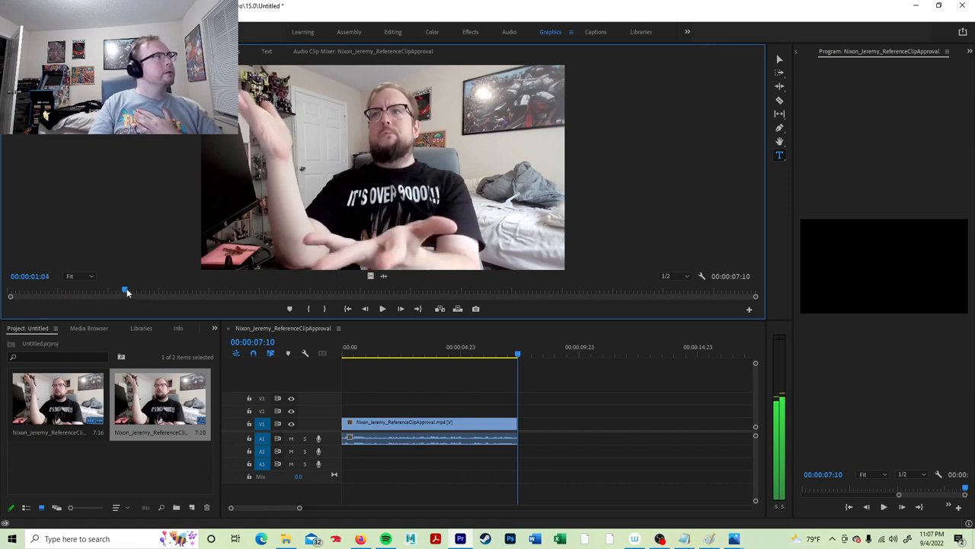
pyautogui.moveTo(125, 292); pyautogui.dragTo(133, 292)
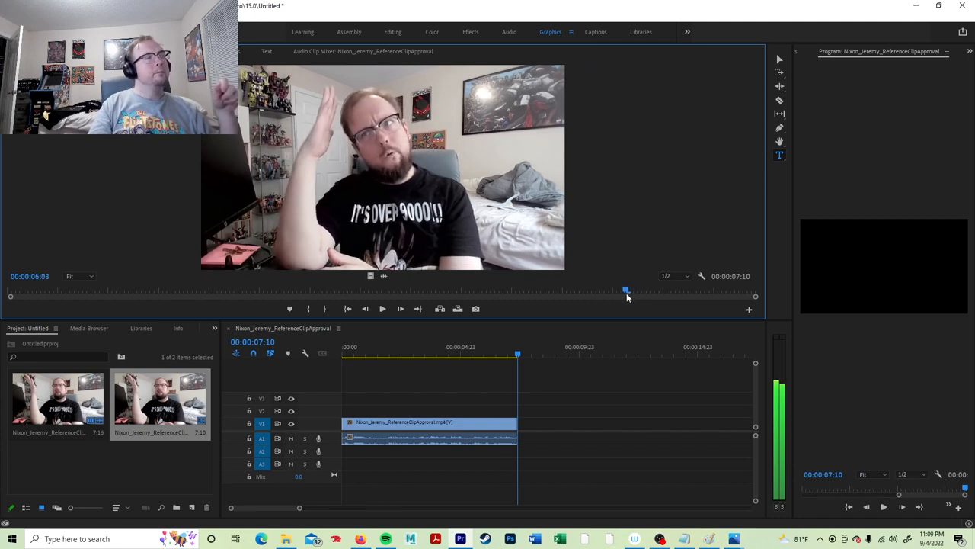
# Scrub the Source Monitor playhead past 00:00:06:03 and 00:00:06:11 to 00:00:07:01
pyautogui.moveTo(627, 290); pyautogui.dragTo(652, 290)
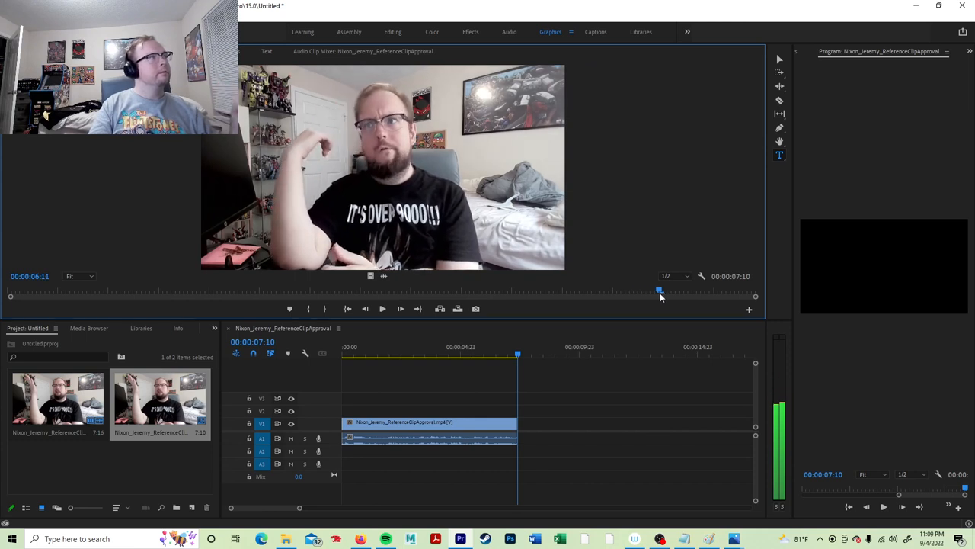
pyautogui.moveTo(659, 290); pyautogui.dragTo(680, 290)
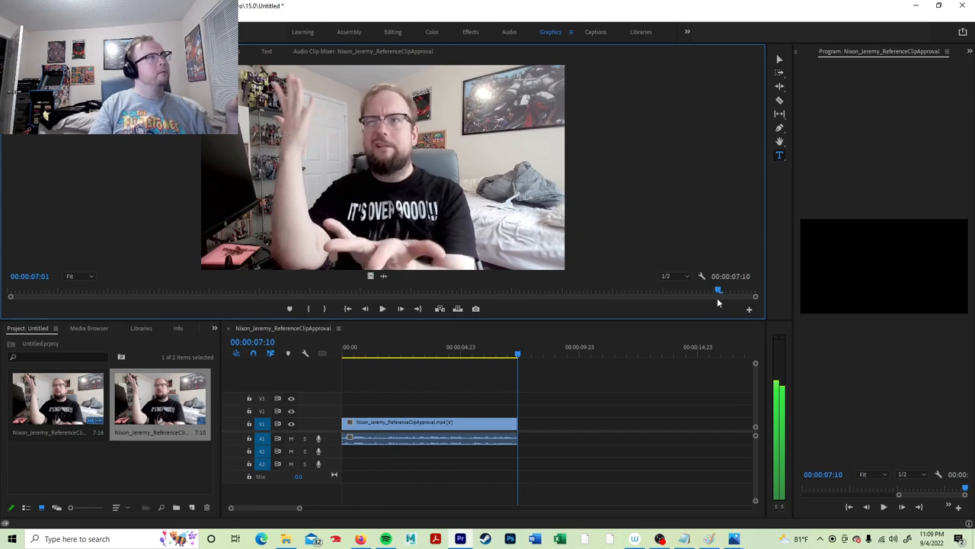
pyautogui.moveTo(674, 307)
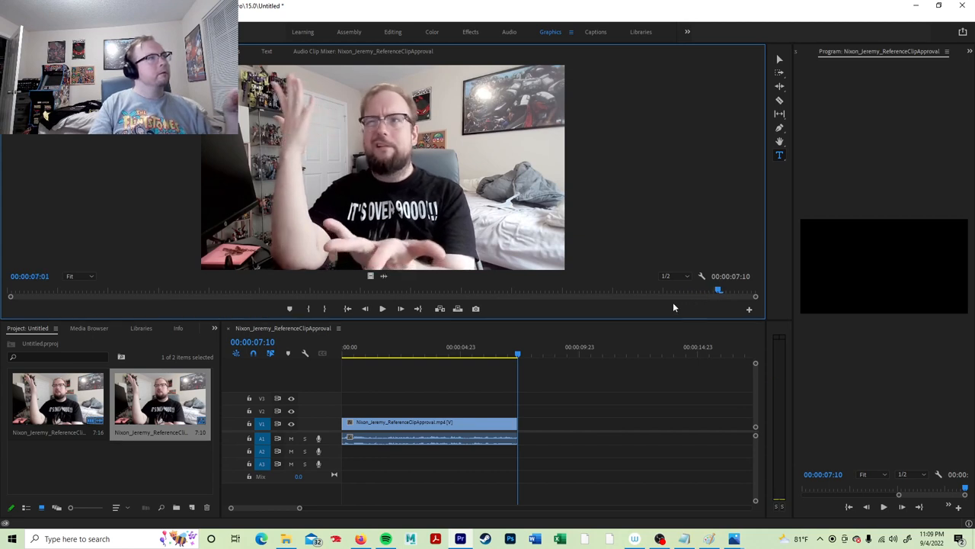